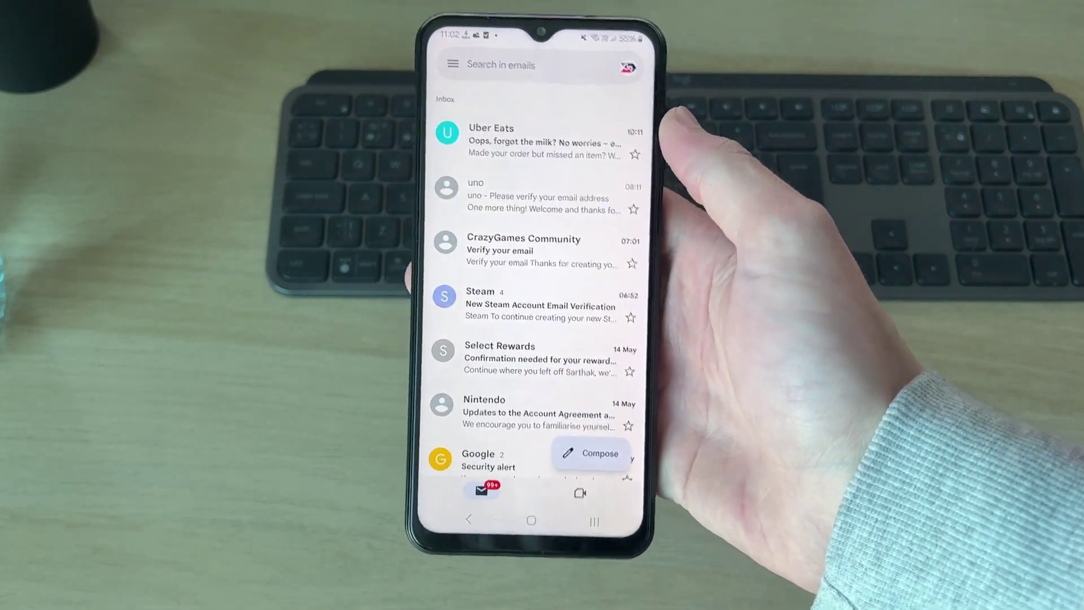
From the Gmail profile picture, go to 'Manage your Google Account'
{"action": "left_click", "coordinate": [624, 65]}
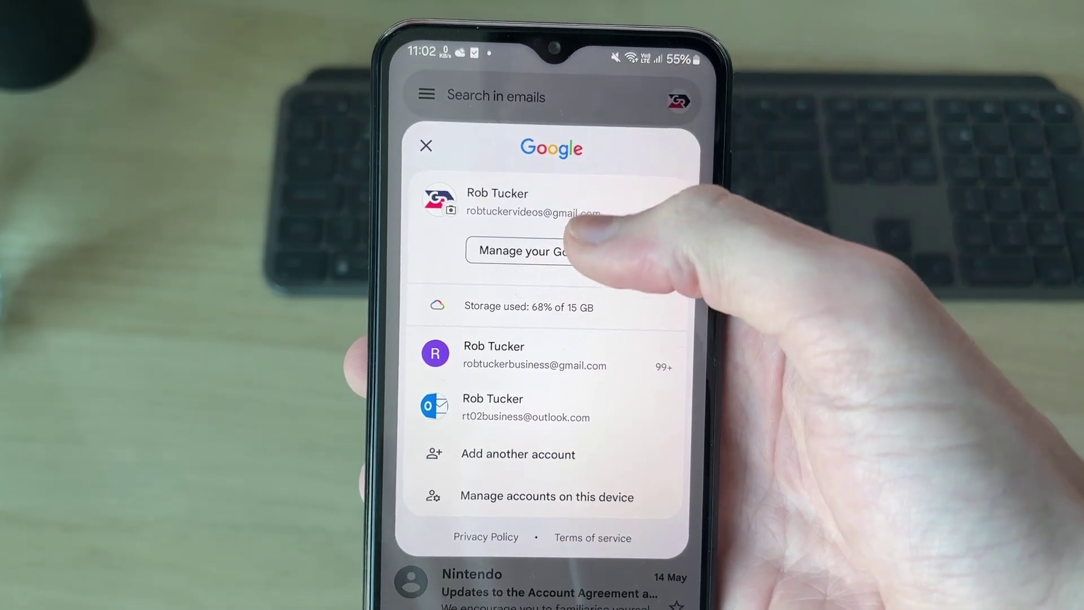
{"action": "left_click", "coordinate": [425, 146]}
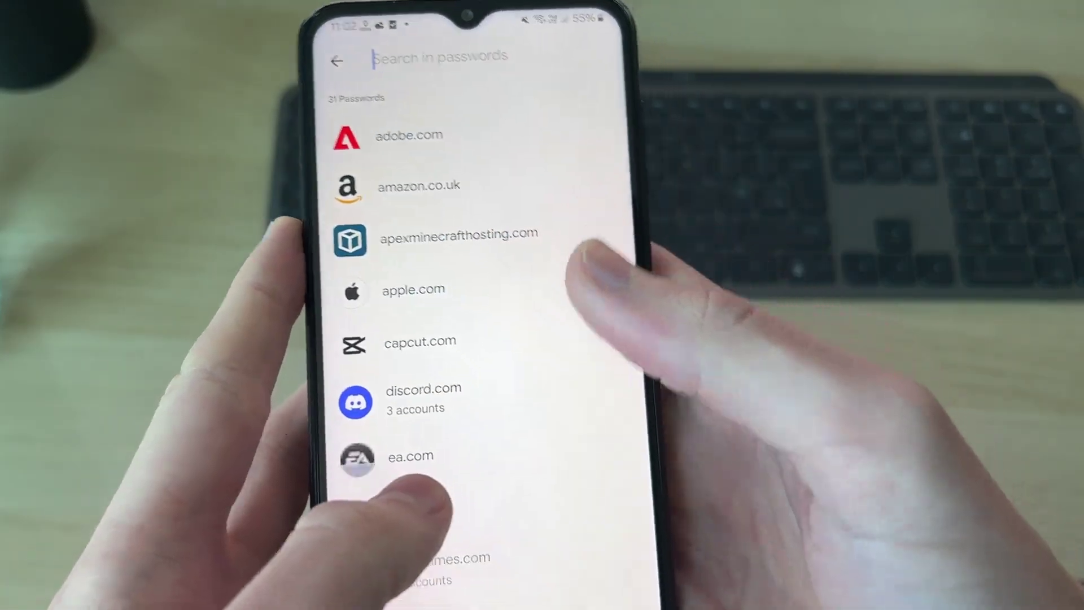
Search the saved passwords for 'g', then launch the phone's Settings app
{"action": "type", "text": "g"}
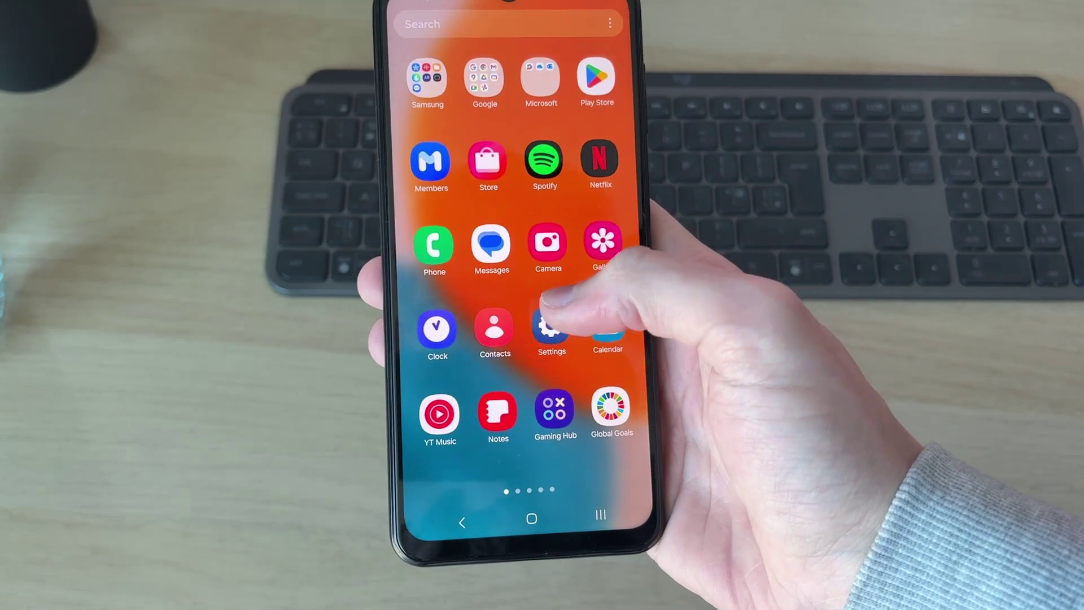
{"action": "left_click", "coordinate": [549, 329]}
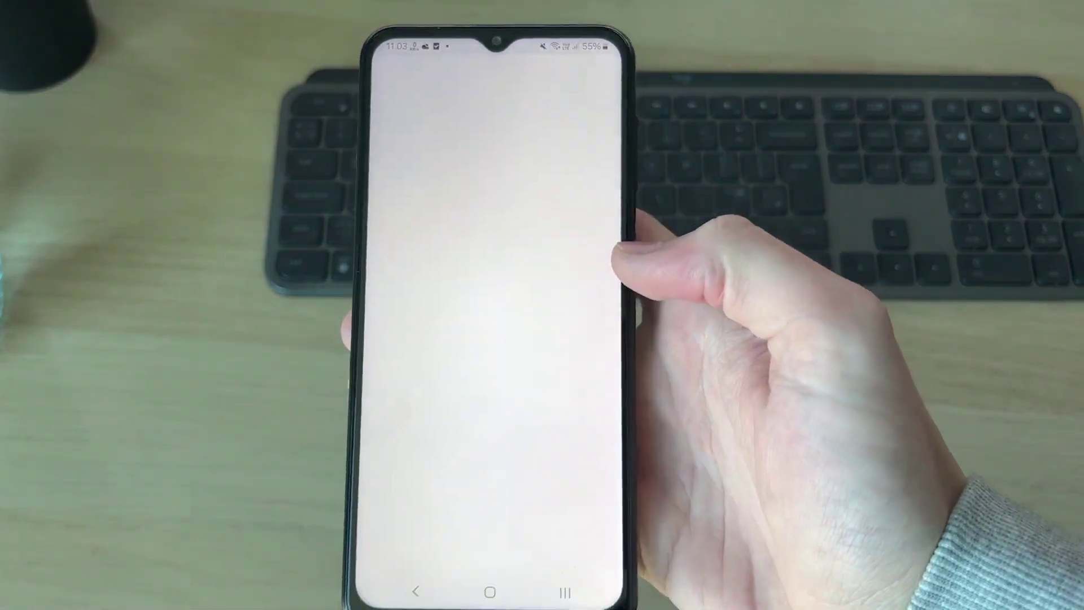